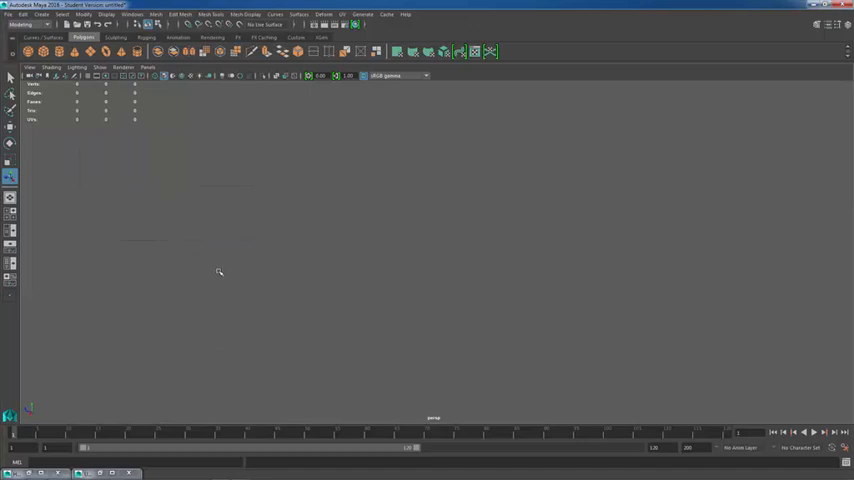
{"action": "mouse_move", "coordinate": [235, 188]}
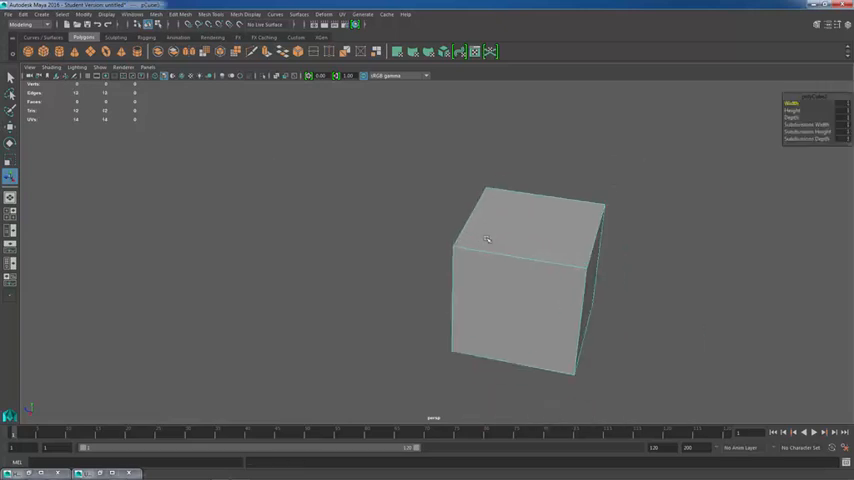
Duplicate the cube and place the copy to the side of the original
{"action": "left_click", "coordinate": [515, 280]}
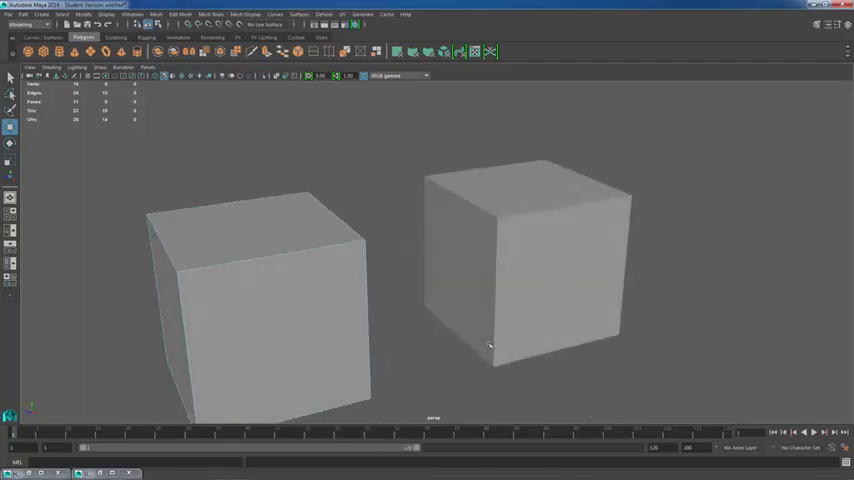
In Face mode, select and delete the side faces where the two cubes face each other
{"action": "right_click", "coordinate": [490, 345]}
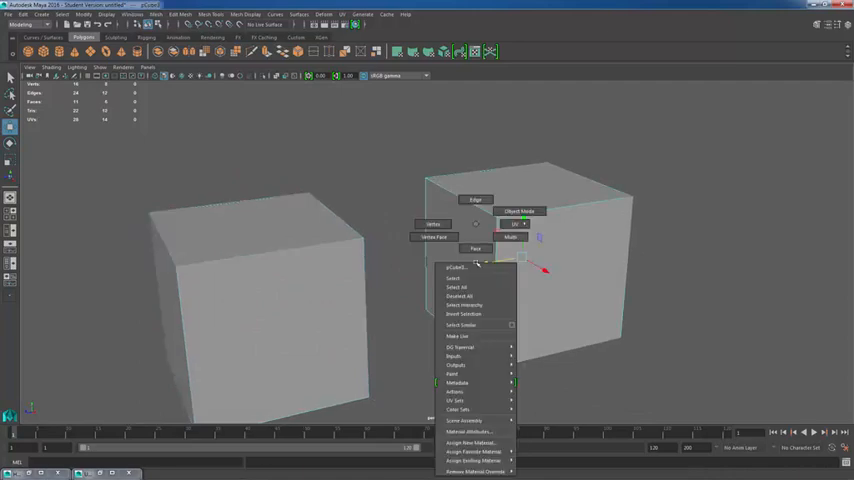
{"action": "left_click", "coordinate": [475, 249]}
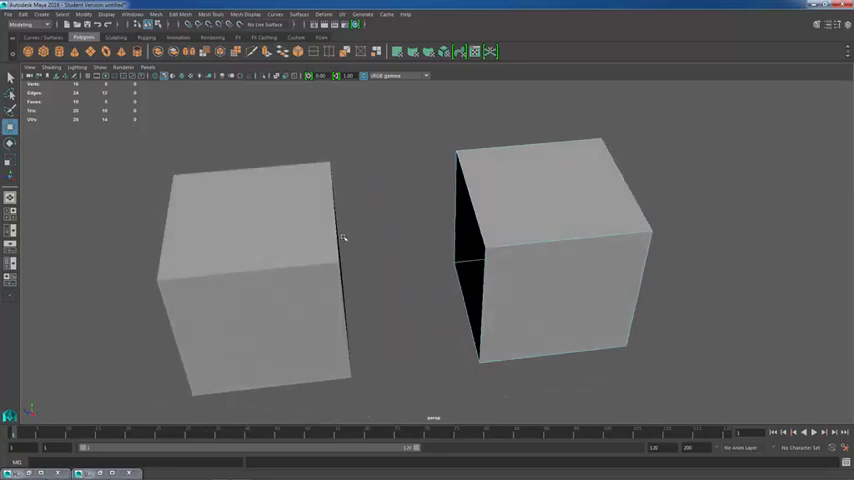
{"action": "left_click_drag", "start_coordinate": [343, 238], "coordinate": [367, 247]}
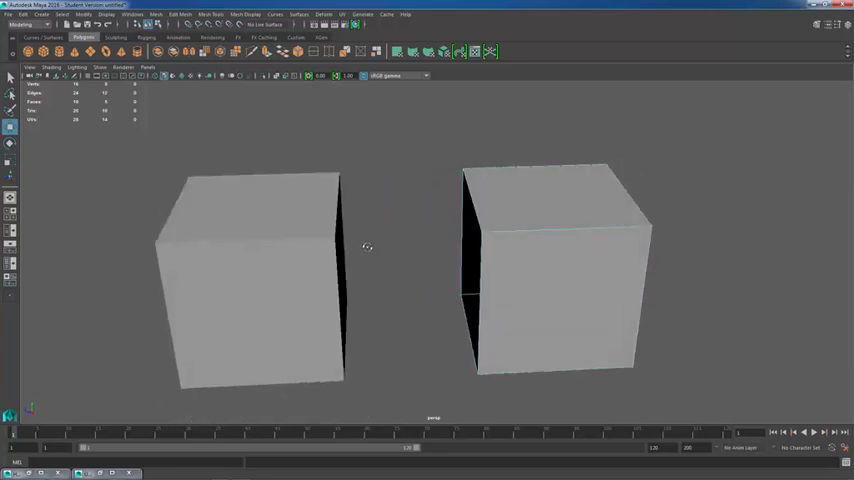
{"action": "left_click", "coordinate": [555, 275]}
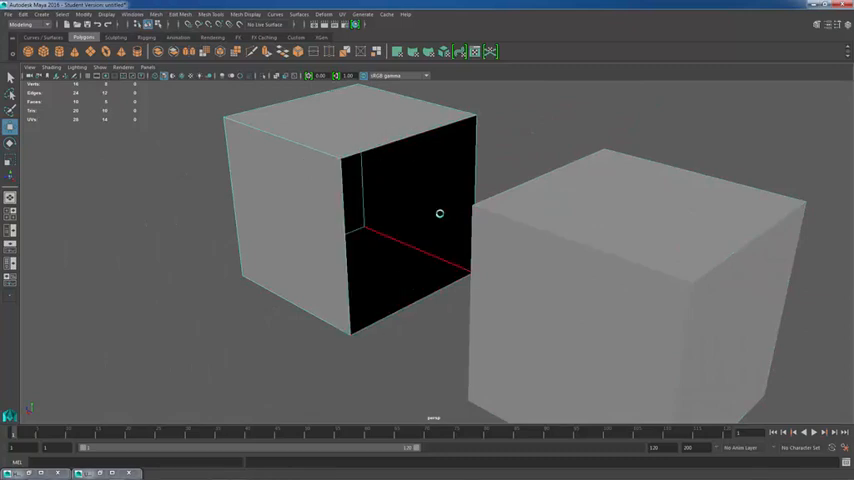
Back in Object mode, select both open cubes and combine them with Mesh > Combine
{"action": "right_click", "coordinate": [438, 213]}
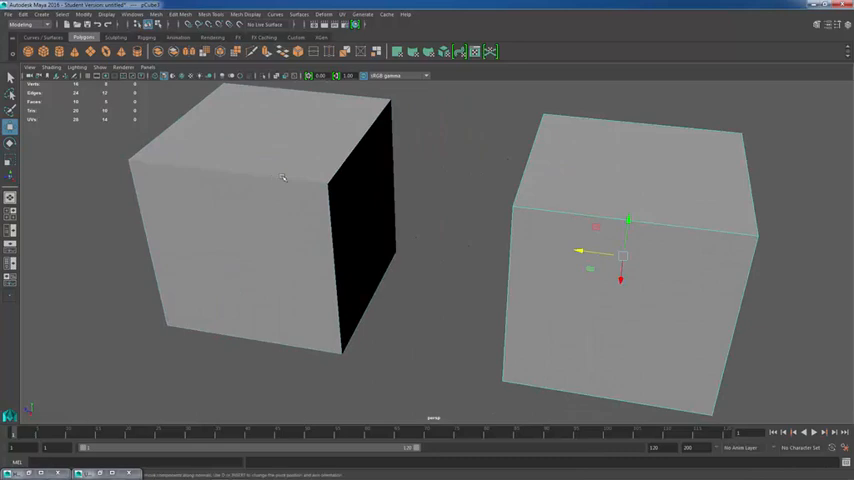
{"action": "left_click", "coordinate": [283, 178]}
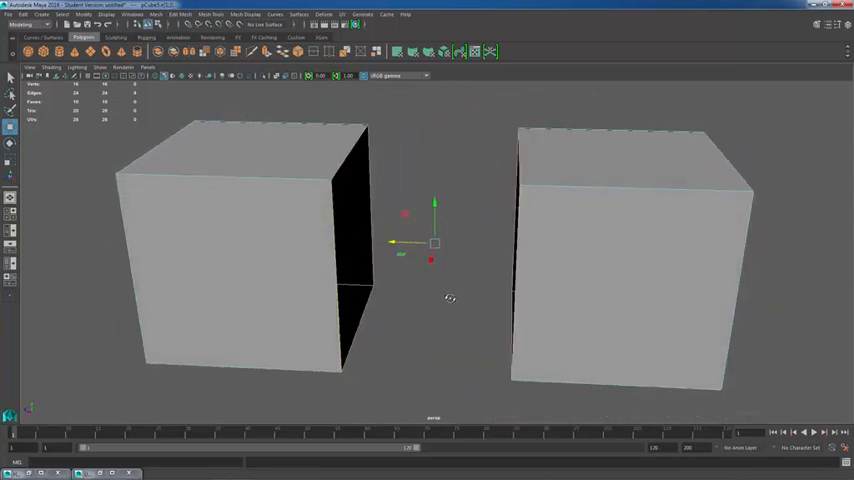
{"action": "left_click", "coordinate": [182, 14]}
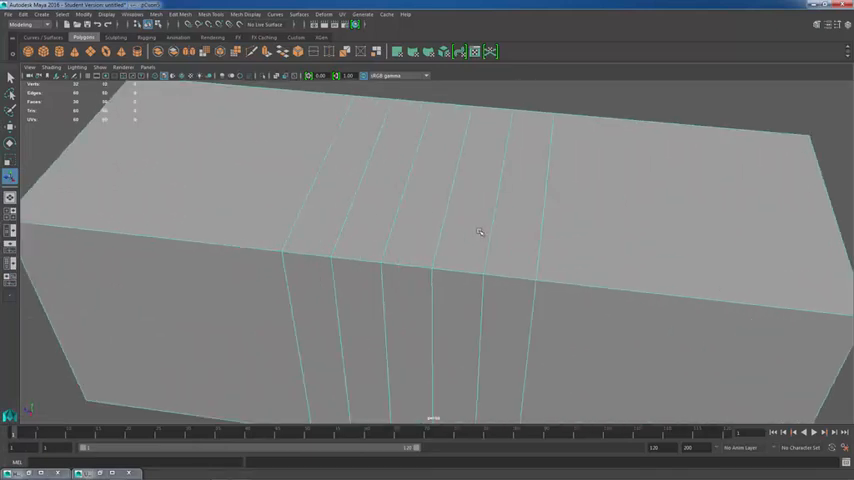
Orbit the view to inspect the bridged box and its edge loops
{"action": "left_click_drag", "start_coordinate": [480, 232], "coordinate": [463, 232]}
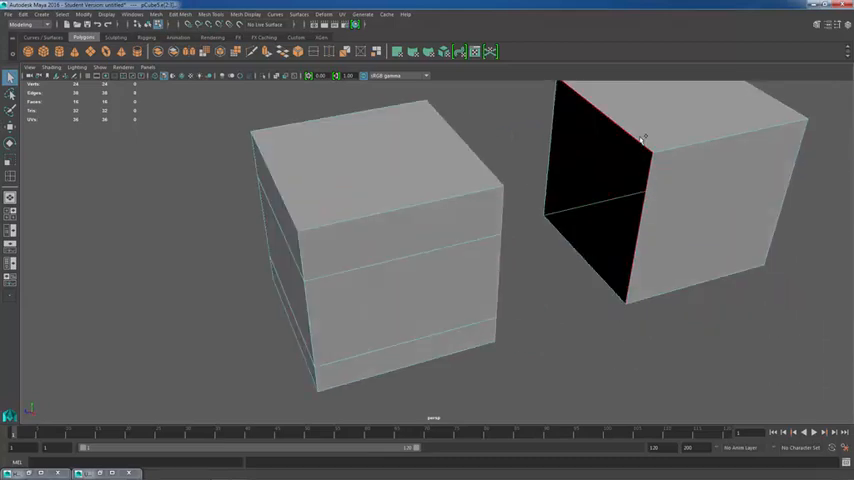
Run Bridge on the mismatched open borders, triggering the unequal border edges error
{"action": "left_click", "coordinate": [183, 14]}
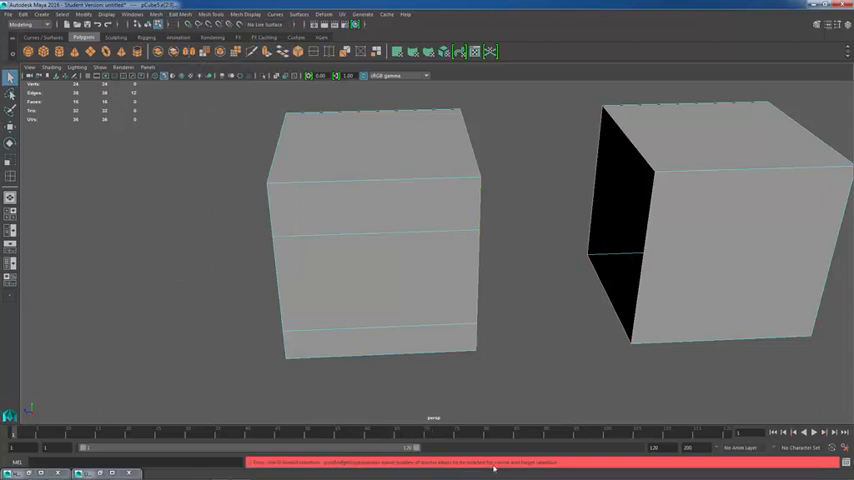
{"action": "mouse_move", "coordinate": [547, 278]}
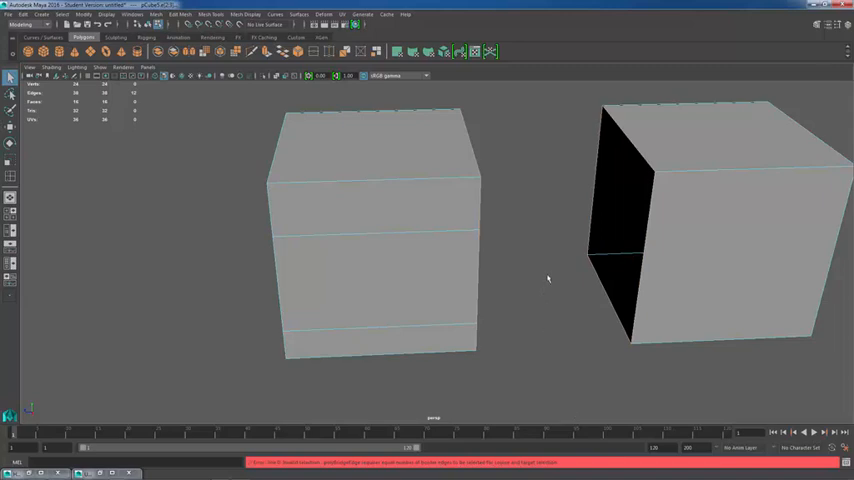